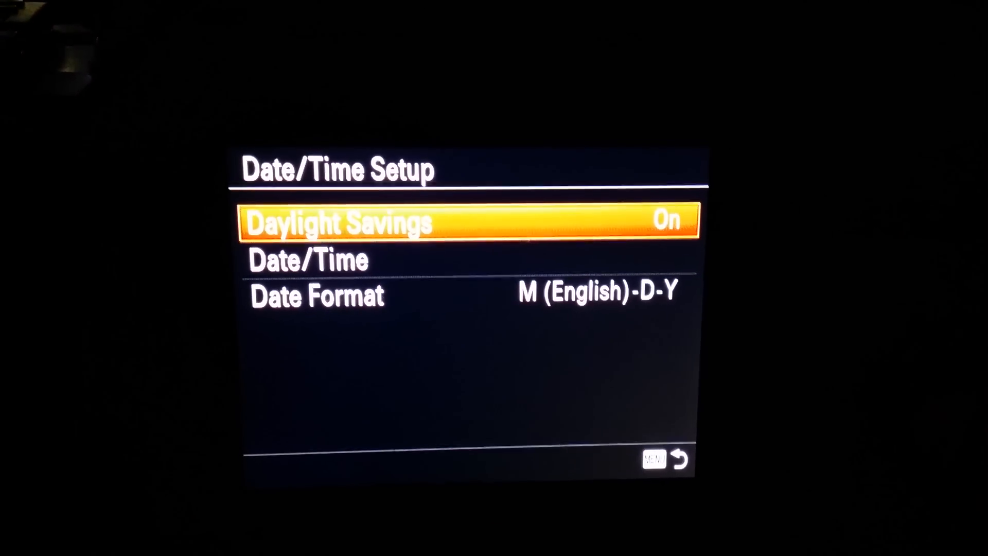
Enter the Date/Time editor showing Oct-2-2015 11:05 PM with daylight savings on
left_click(309, 259)
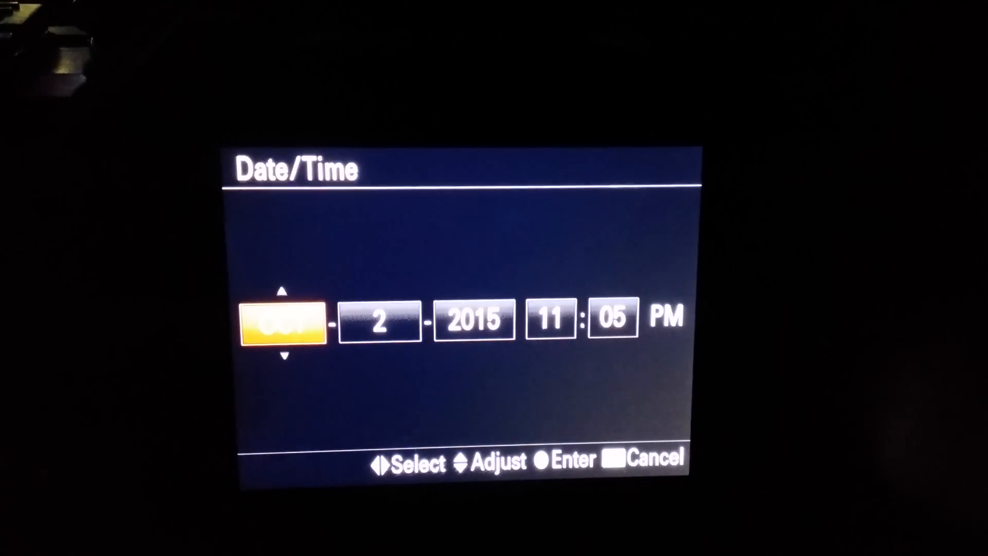